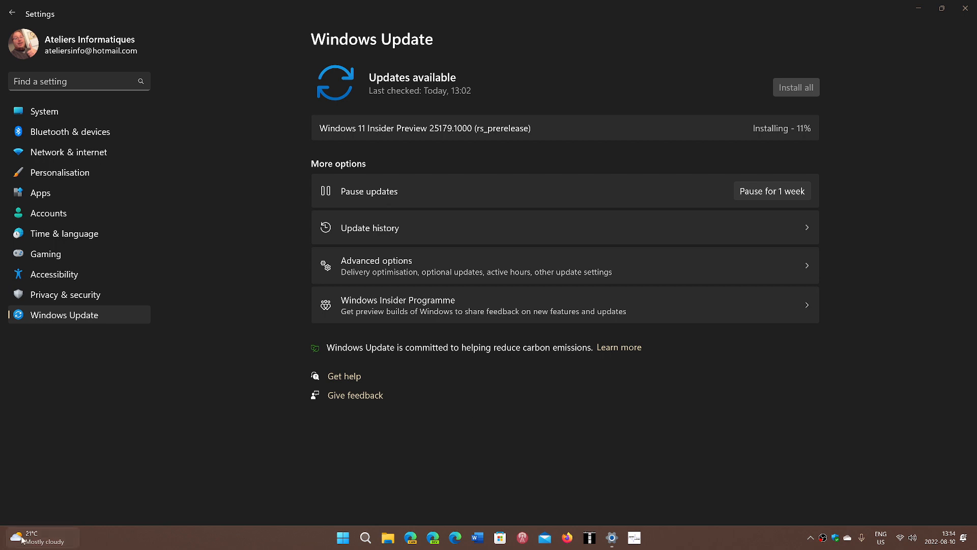
Bring up the Widgets board over the Windows Update page via the taskbar weather icon
click(41, 538)
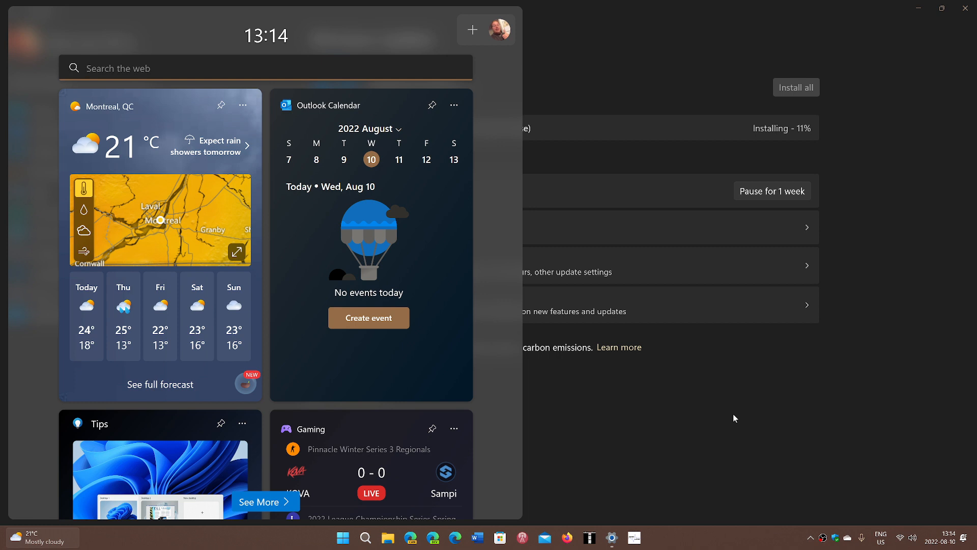
mouse_move(472, 30)
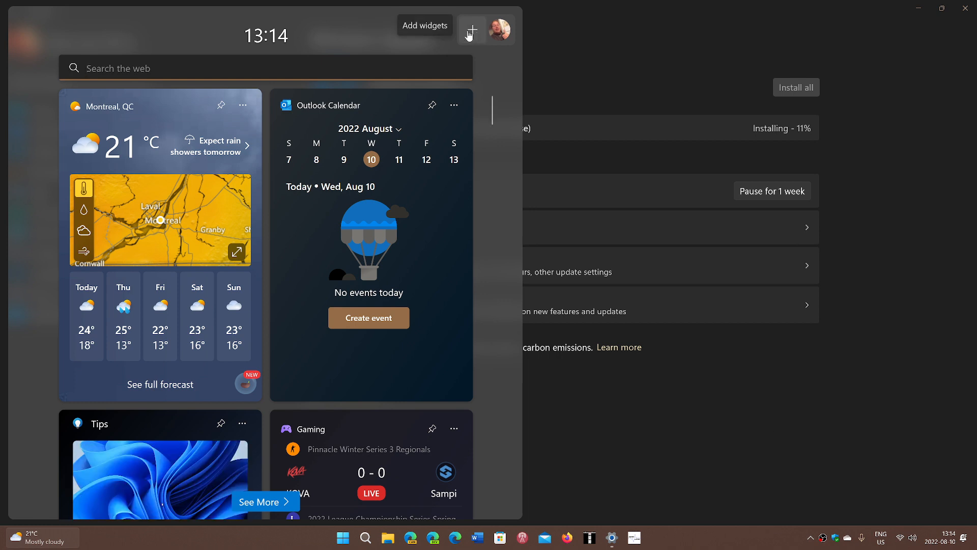
Pin the Game Pass widget from the Add widgets list and return to the board
click(471, 29)
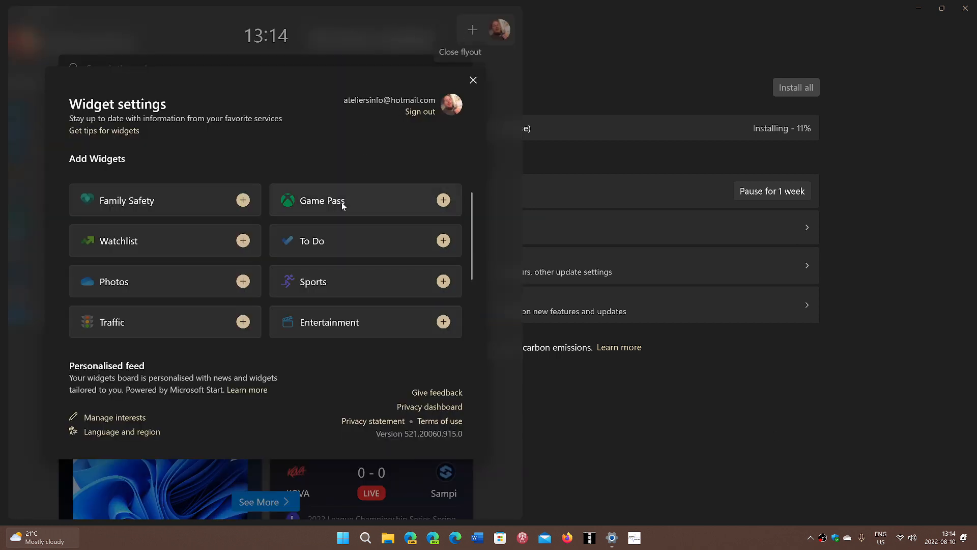
mouse_move(254, 168)
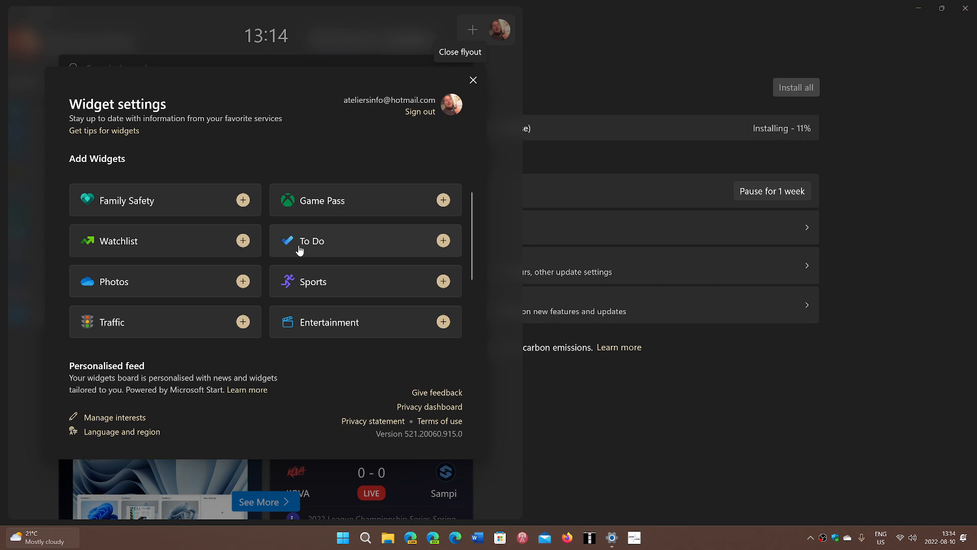
mouse_move(311, 368)
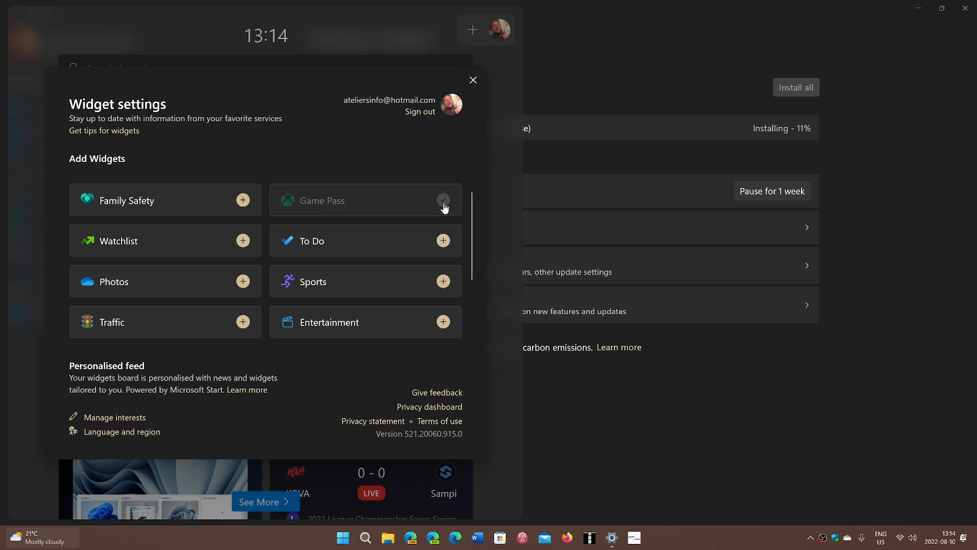
click(443, 200)
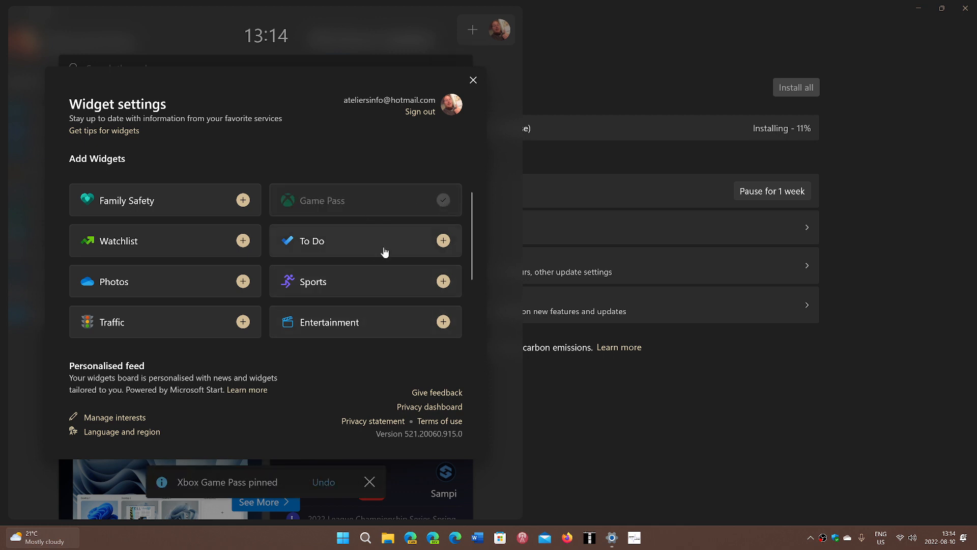
mouse_move(590, 418)
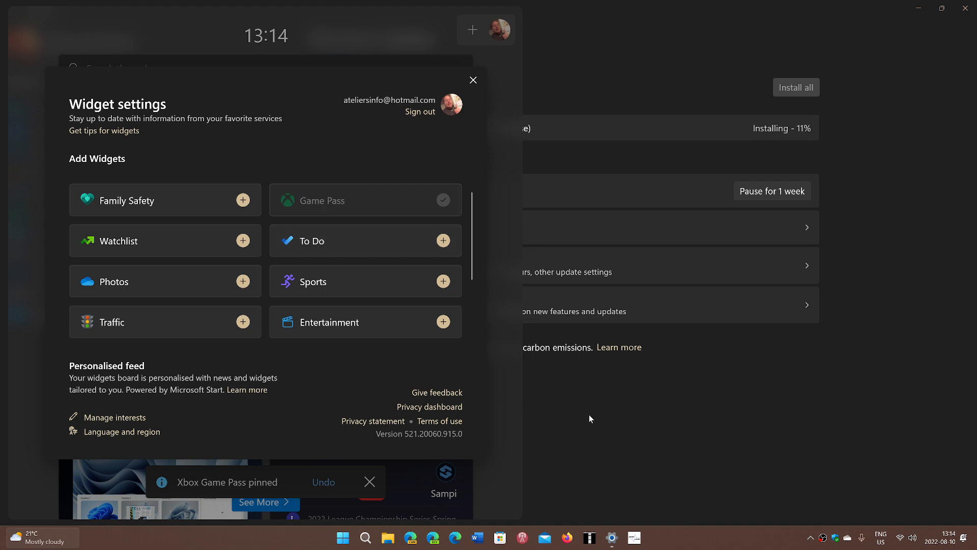
click(473, 80)
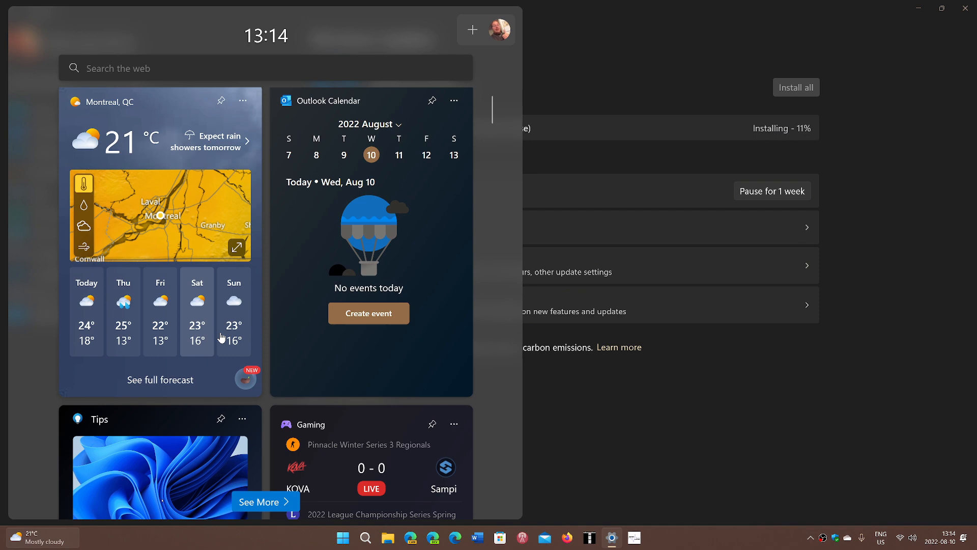
Reveal the new Game Pass card showing Turbo Golf Racing, then dismiss the board
scroll(down, 3)
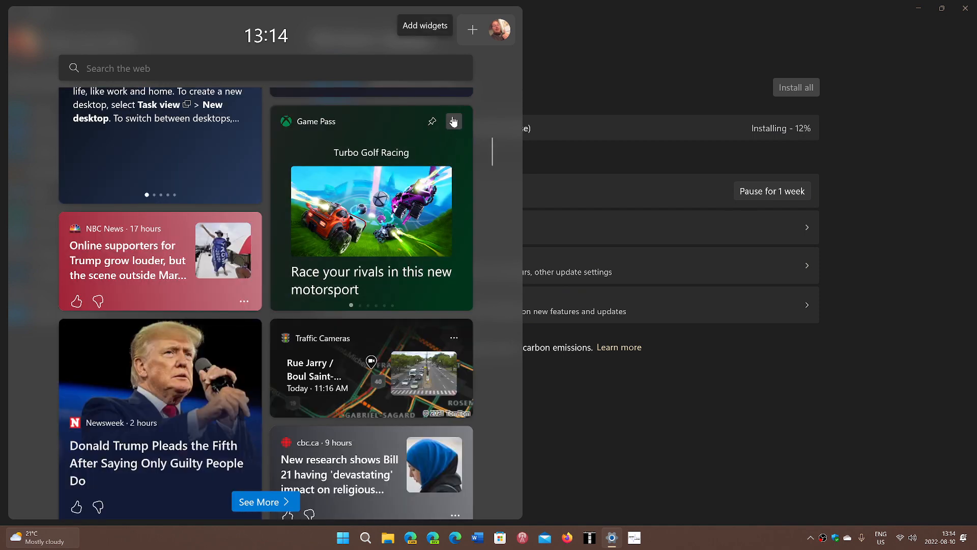
click(454, 121)
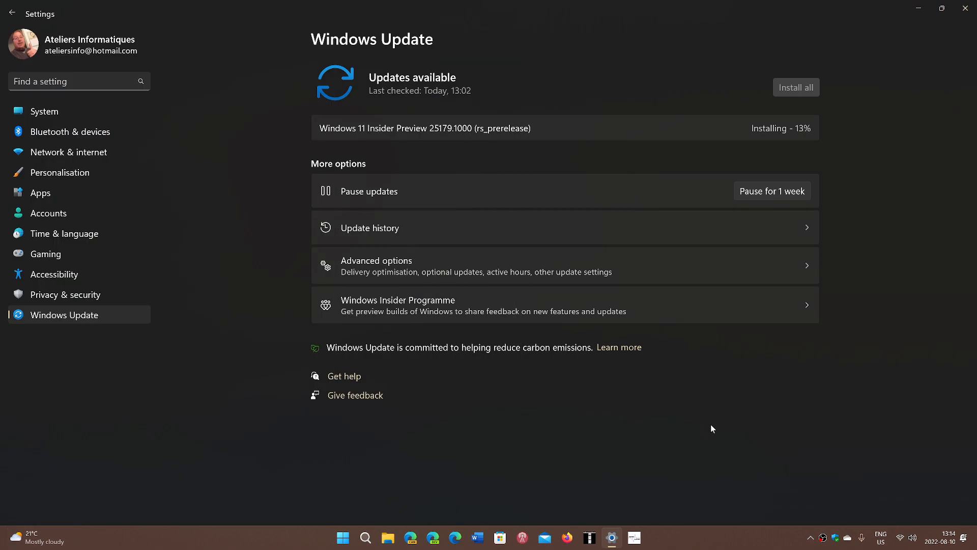
mouse_move(613, 446)
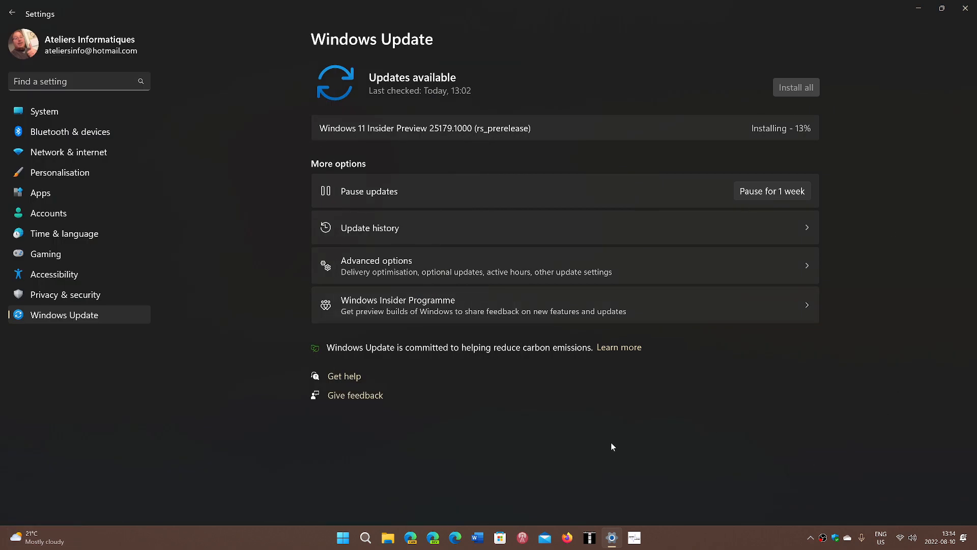